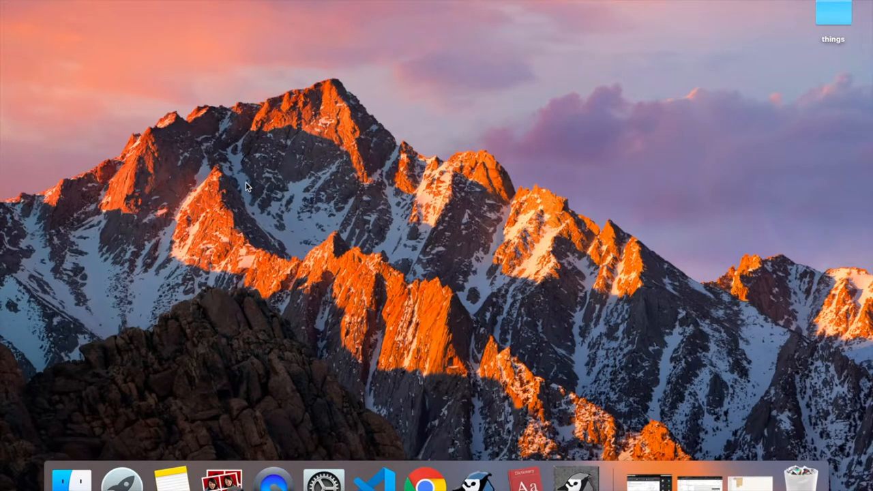
mouse_move(371, 162)
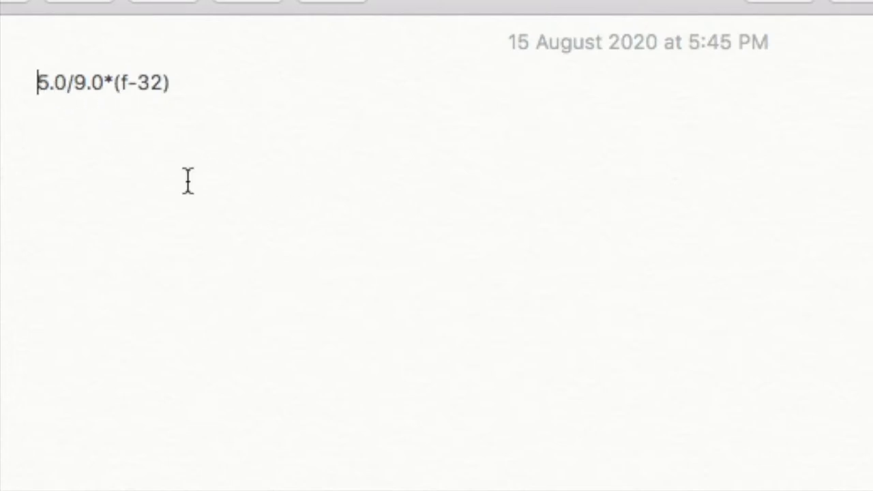
Prefix the note's formula with c= so it reads c=5.0/9.0*(f-32)
type("c=")
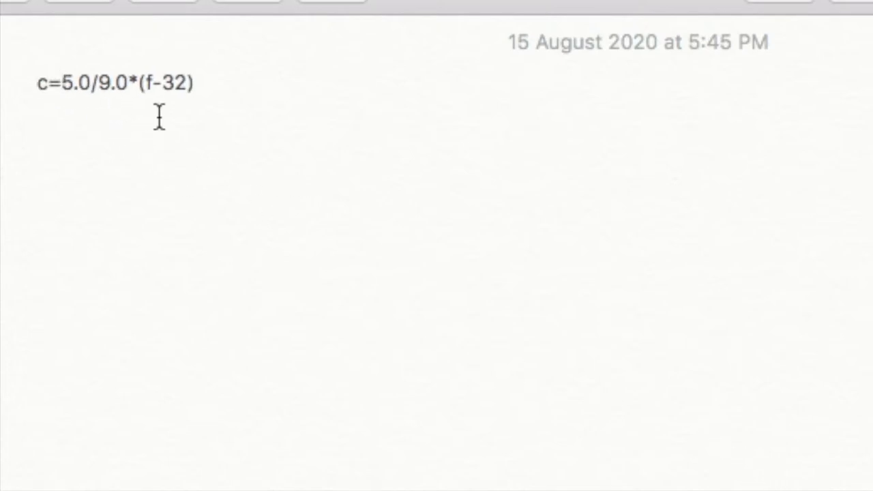
double_click(42, 85)
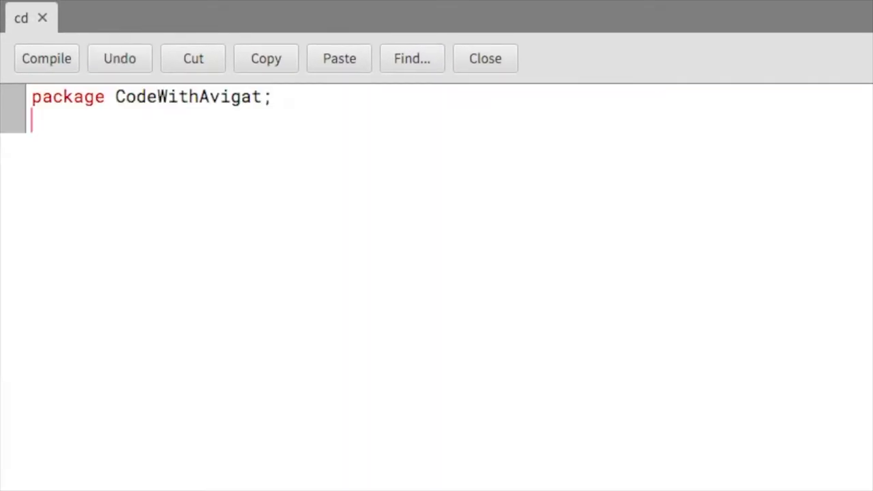
Declare class q6 with a main method creating Scanner sc=new Scanner(System.in);
type("class q6")
type("pubic st")
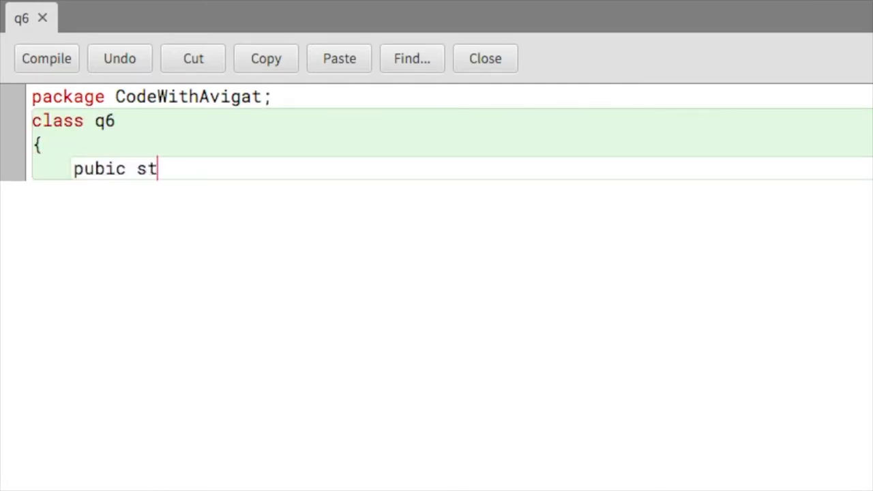
type("atic void main (")
type("S")
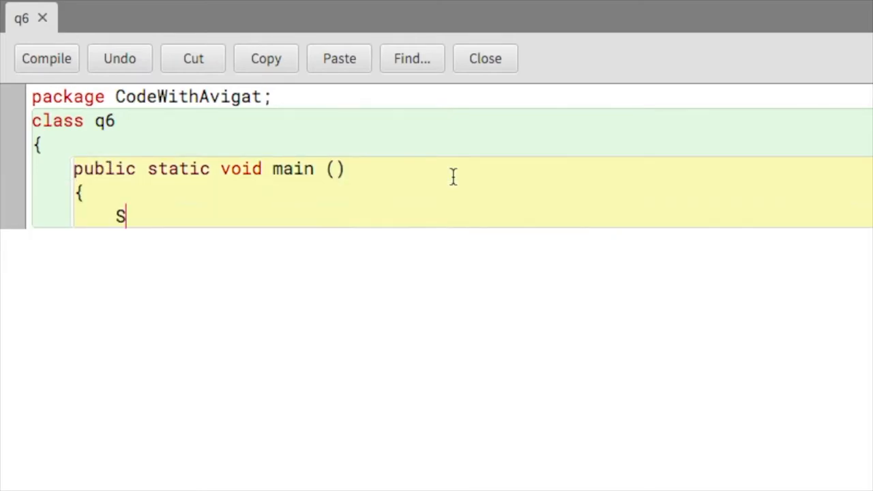
type("canner sc=")
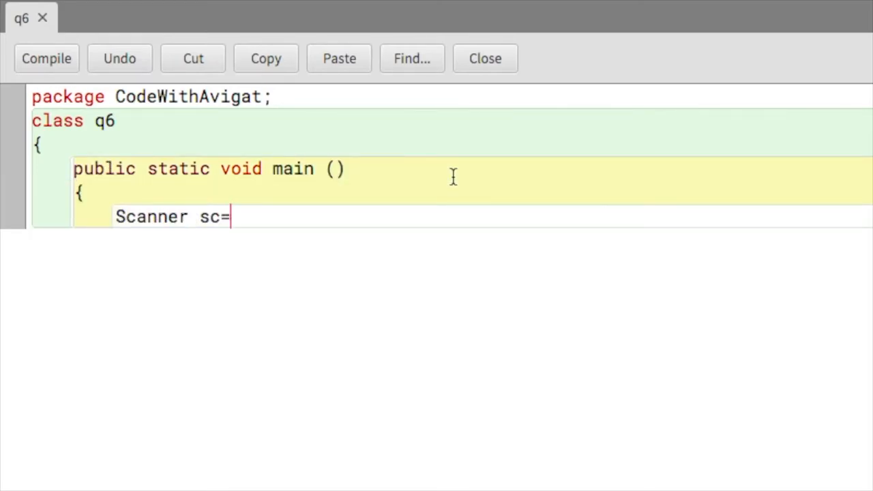
type("new Scanner (System.in")
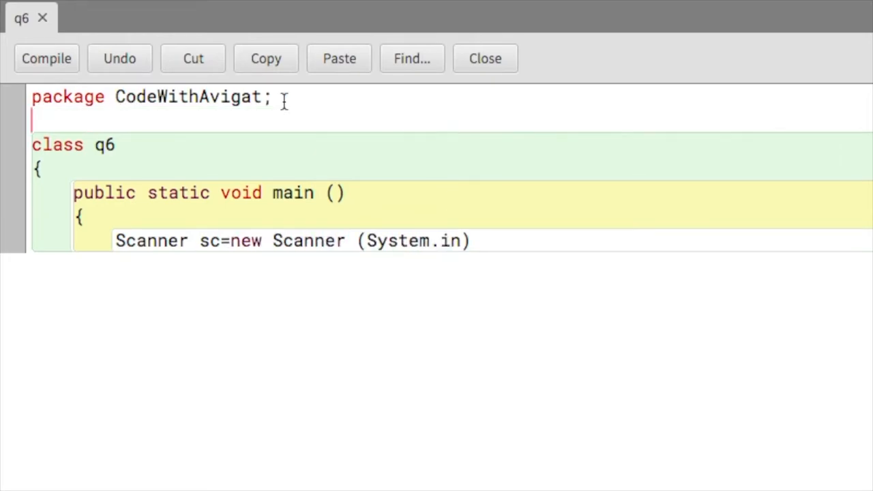
Add import java.util.Scanner; under the package line
type("import java")
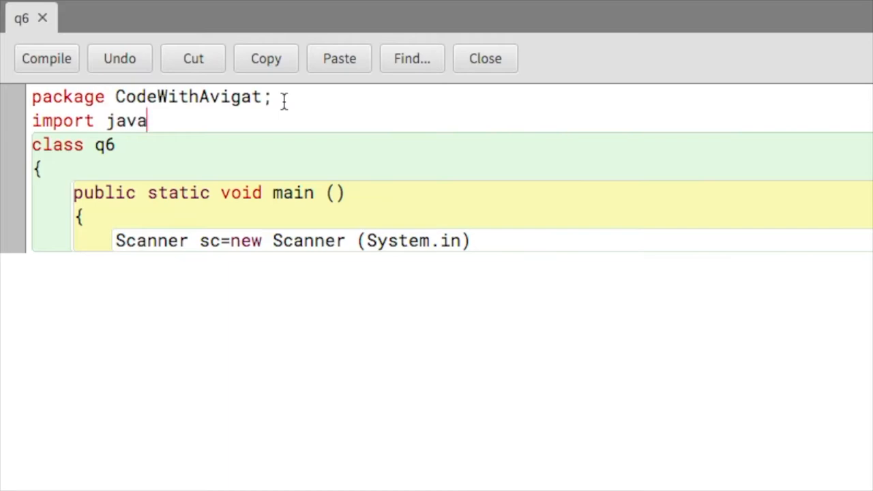
type(".util.Scanner;")
type("SYs")
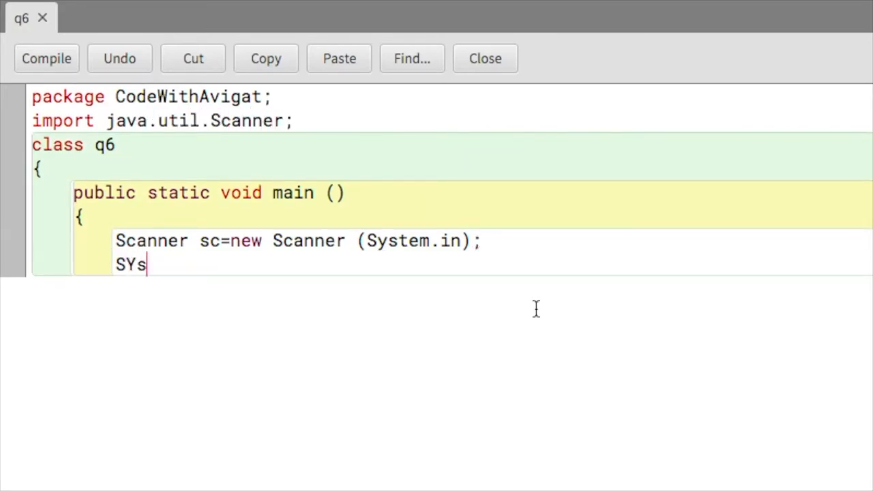
Print the prompt "Enter the temperature in fahrenheit: " with System.out.println
type("System")
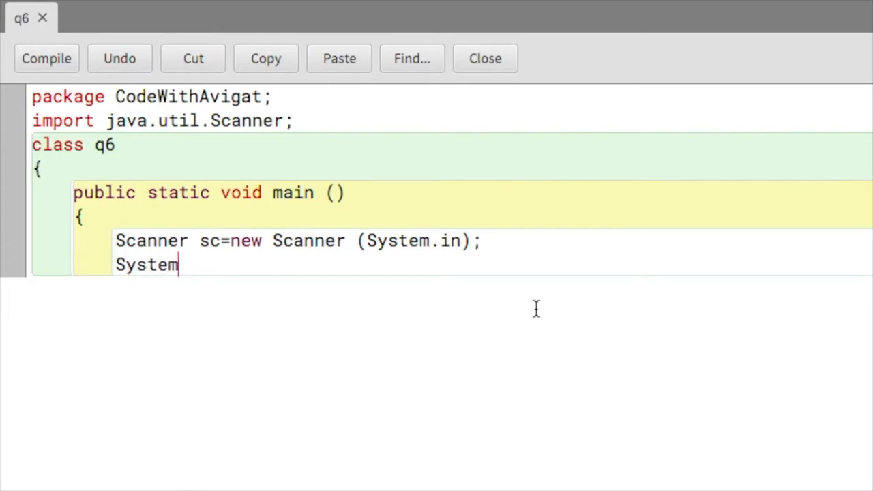
type(".out.printl")
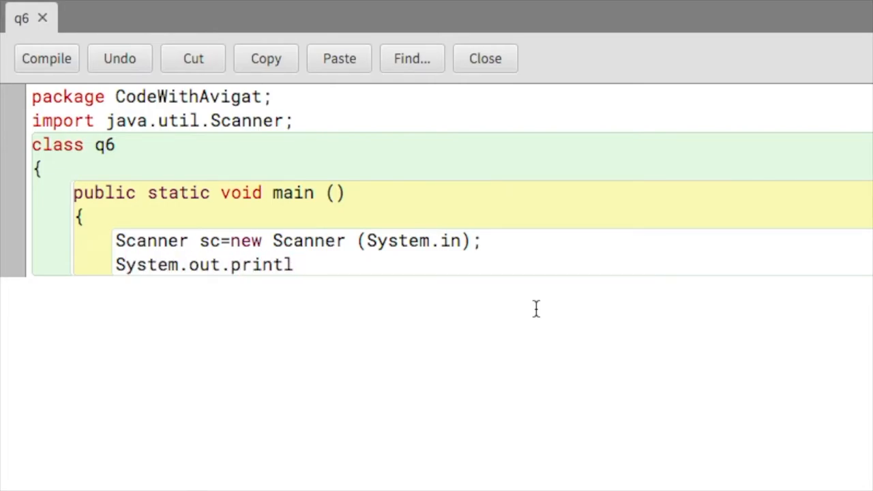
type("n(\"Ent\")")
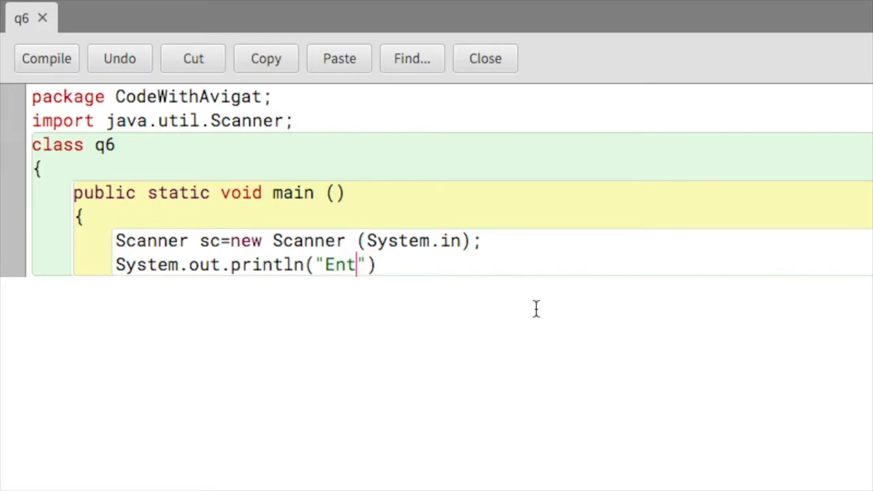
type("er the temperature in fahrenheit:")
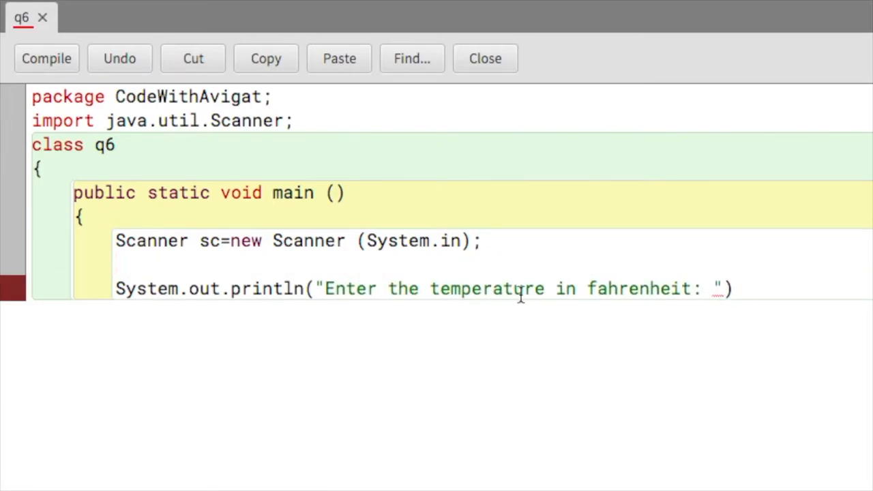
Declare double f, c above the prompt and read f=sc.nextDouble();
left_click(118, 265)
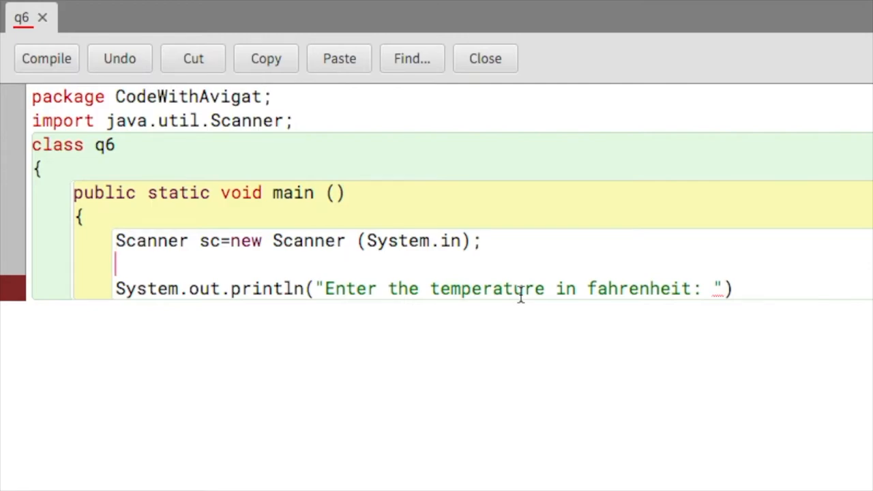
type("double f;")
type("f=")
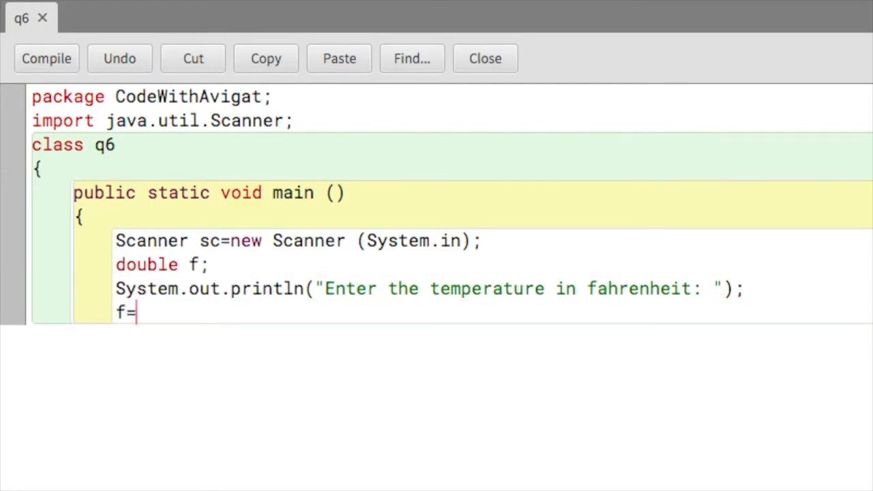
type("sc.next")
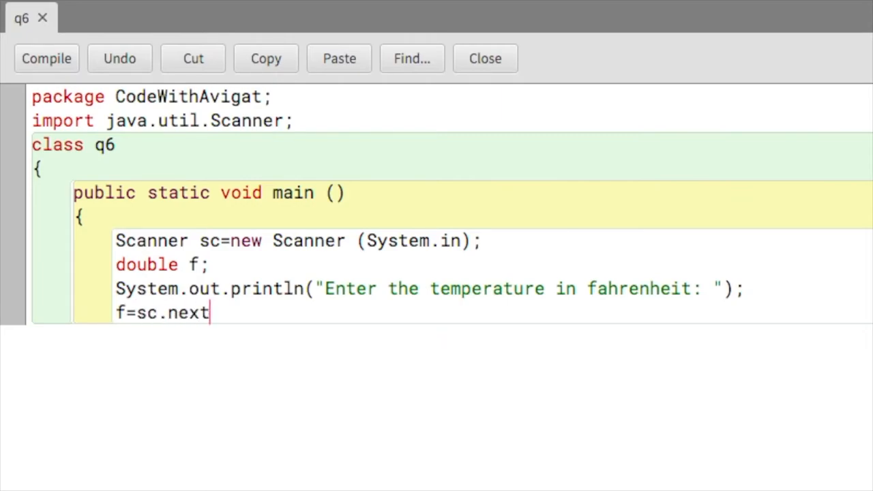
type("Double();")
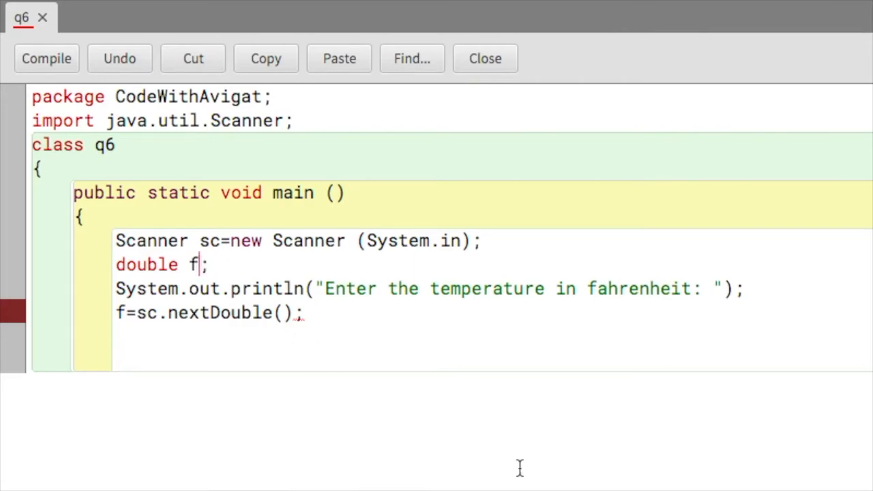
type(", c")
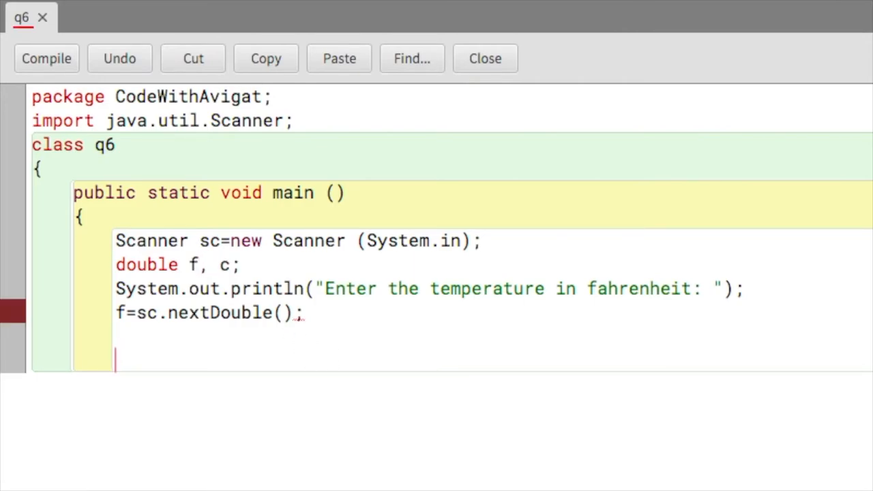
mouse_move(395, 409)
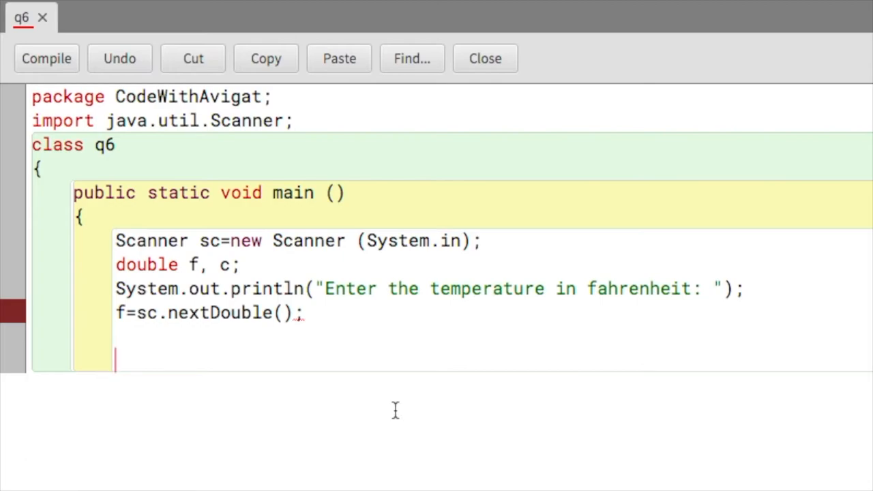
Compute c = 5.0/9.0*(f-32); in main
type("c = 5")
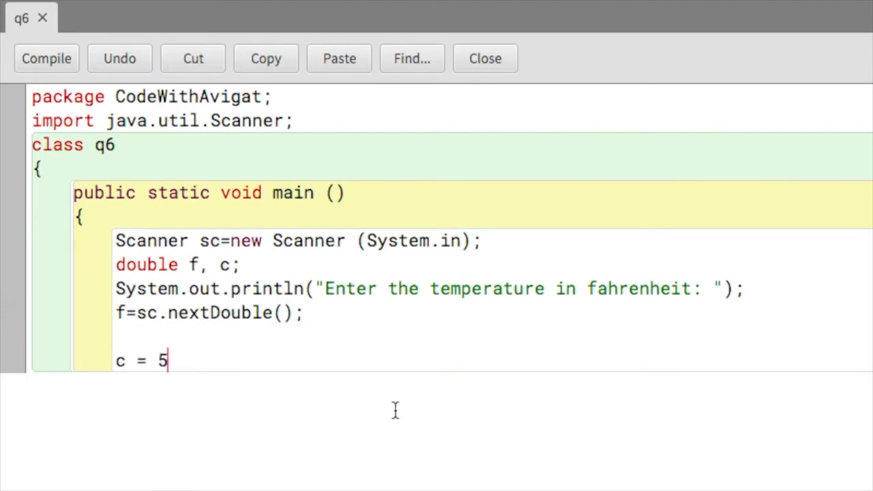
type(".0/")
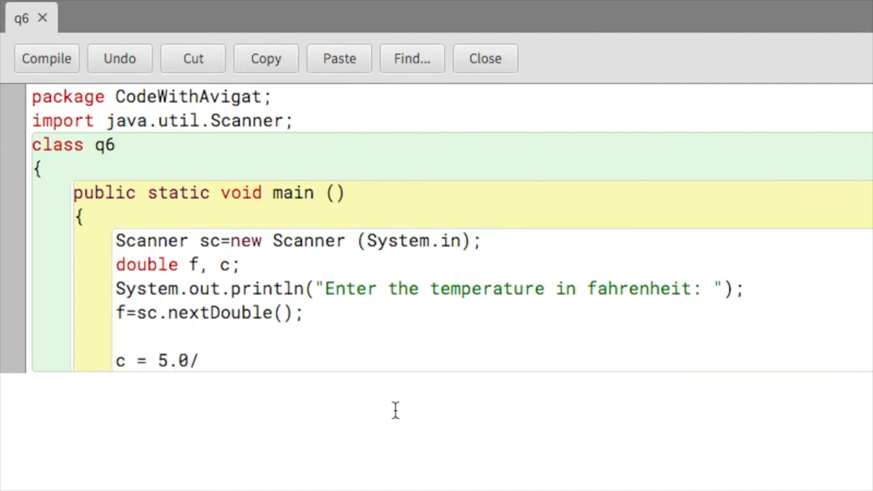
type("9.0")
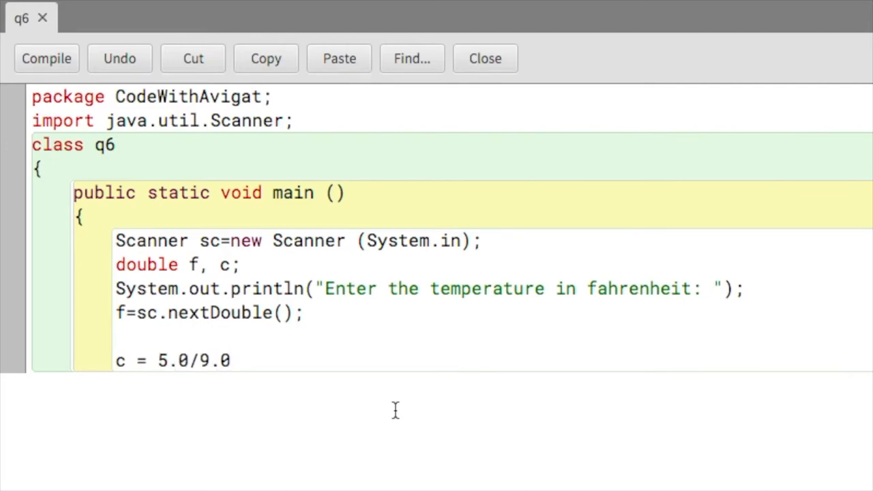
type("*()")
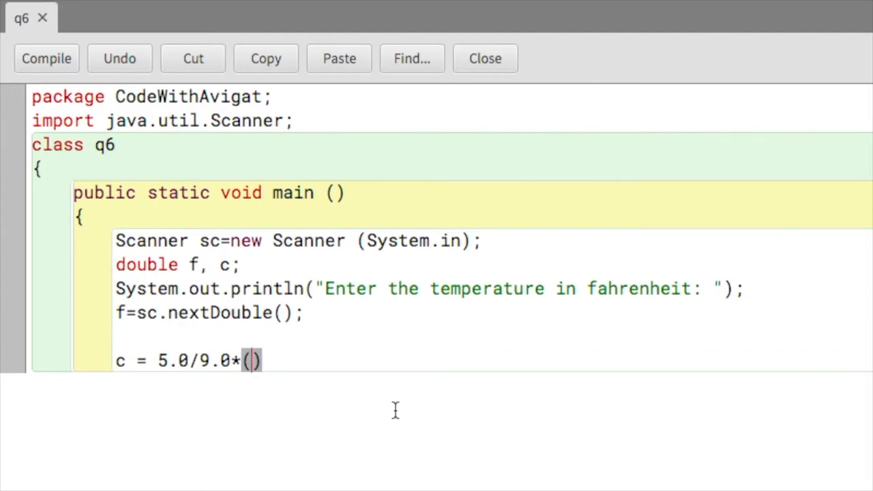
type("f-")
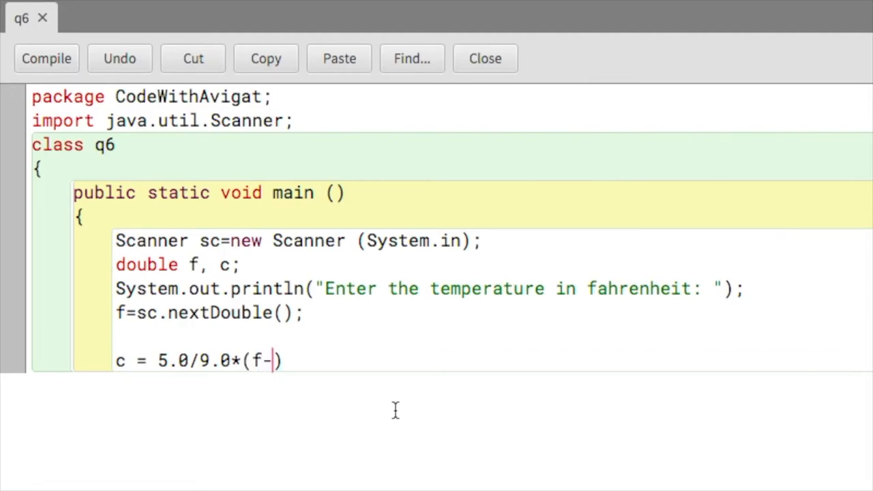
type("32);")
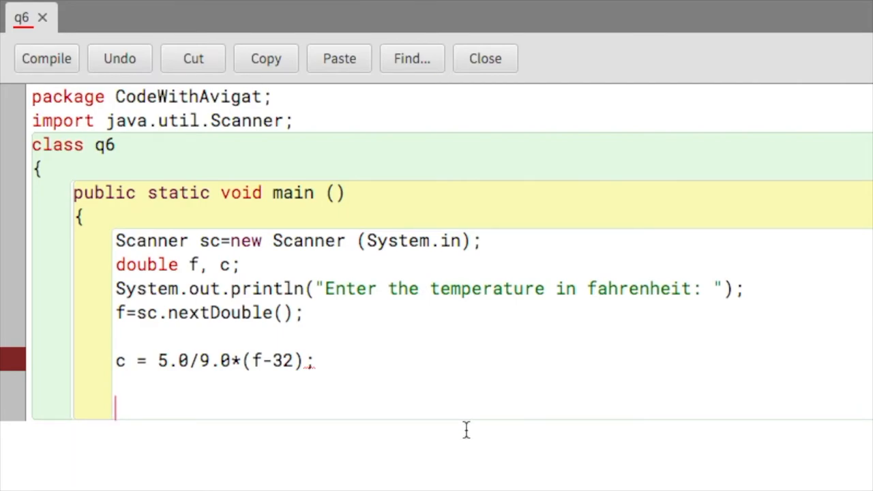
Print "The temperature in celcius is "+c with System.out.println
type("System")
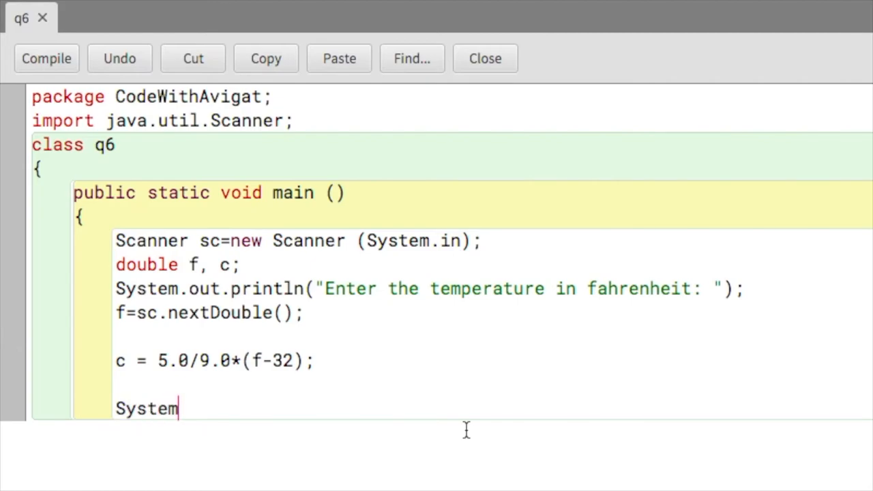
type(".out.println(\"\")")
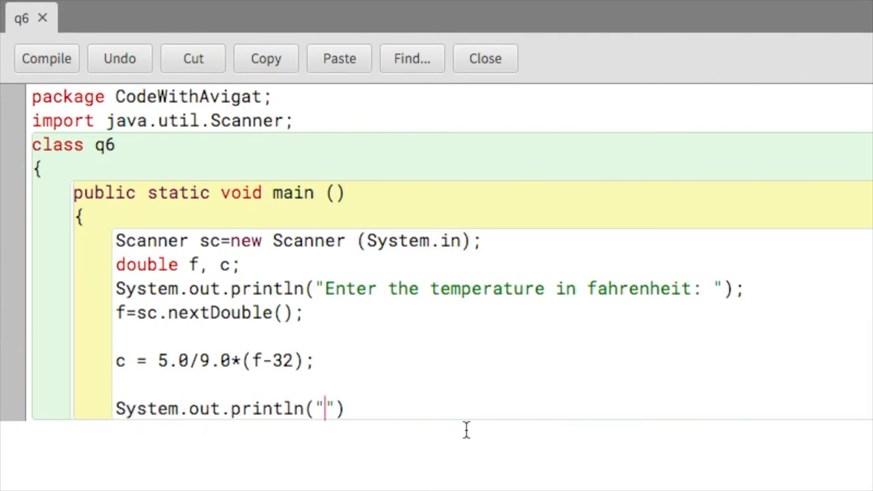
type("The temperature in celcius is")
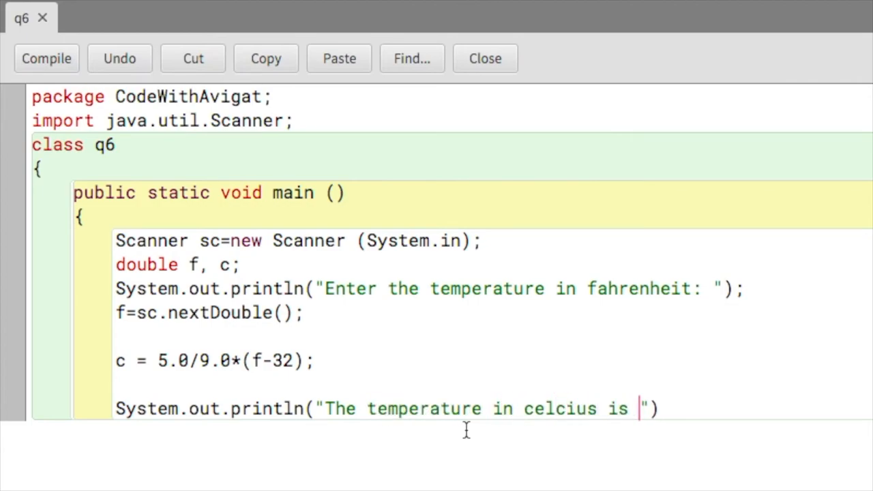
type("+c")
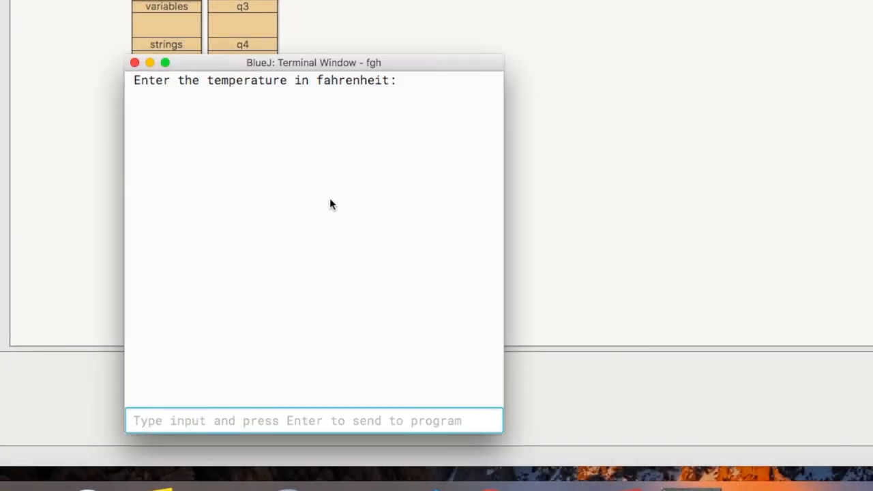
Enter 64 at the fahrenheit prompt, then bring up q6's class actions to run again
type("64")
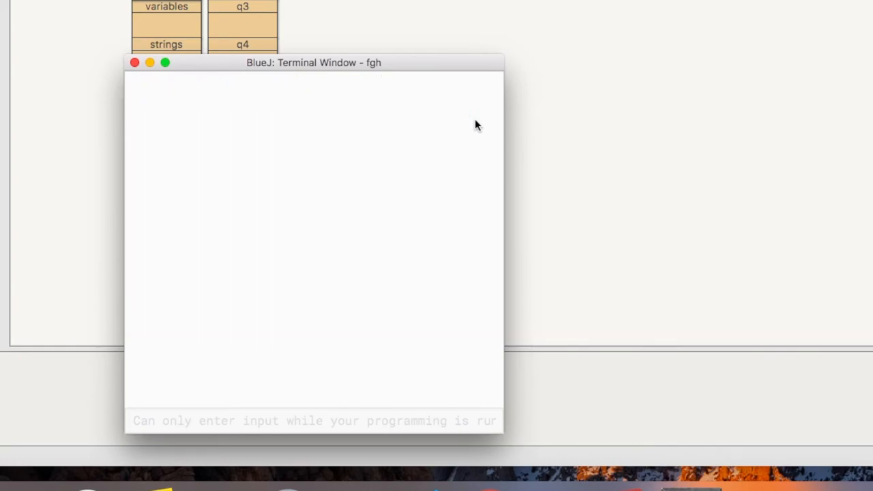
right_click(239, 134)
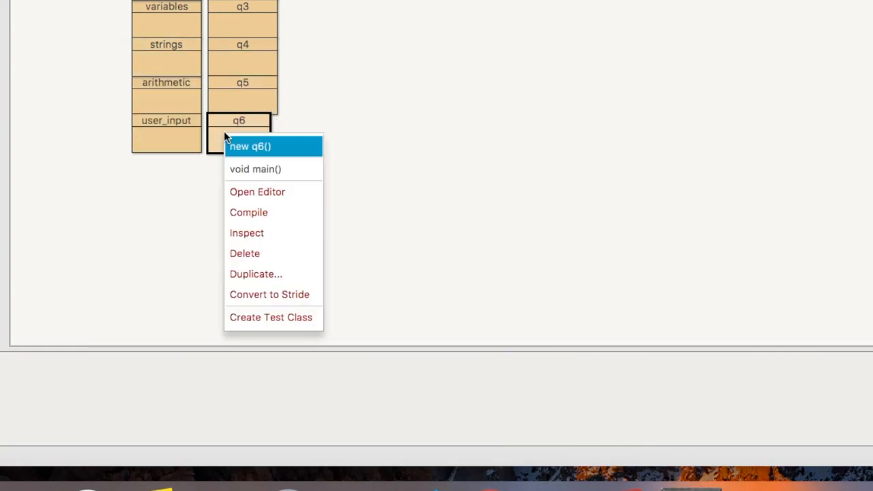